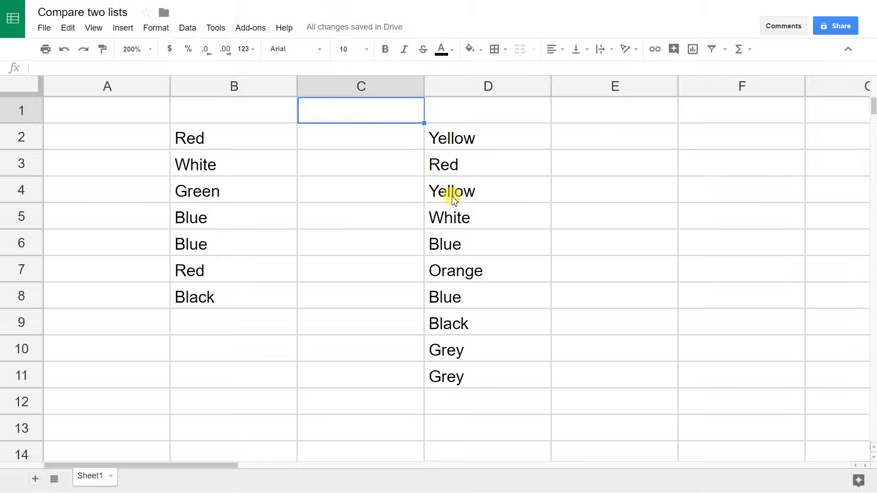
Select D4 and start a new conditional formatting rule from the Format menu.
{"action": "left_click", "coordinate": [487, 191]}
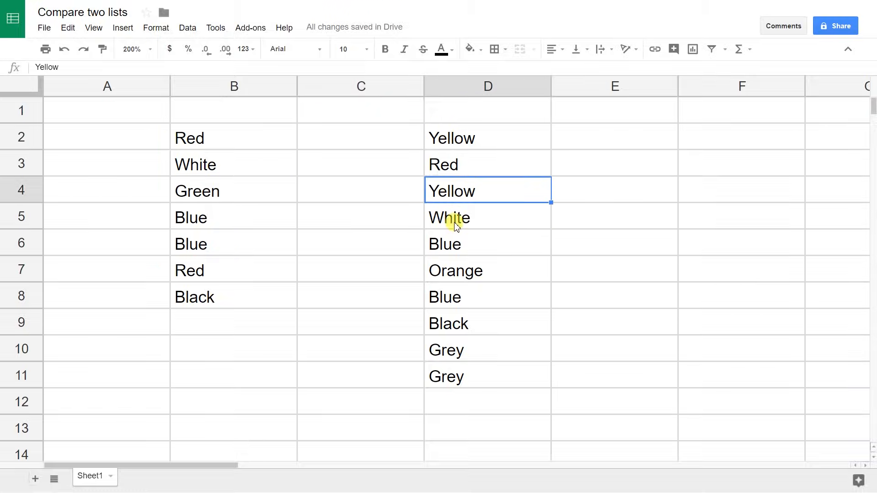
{"action": "mouse_move", "coordinate": [279, 196]}
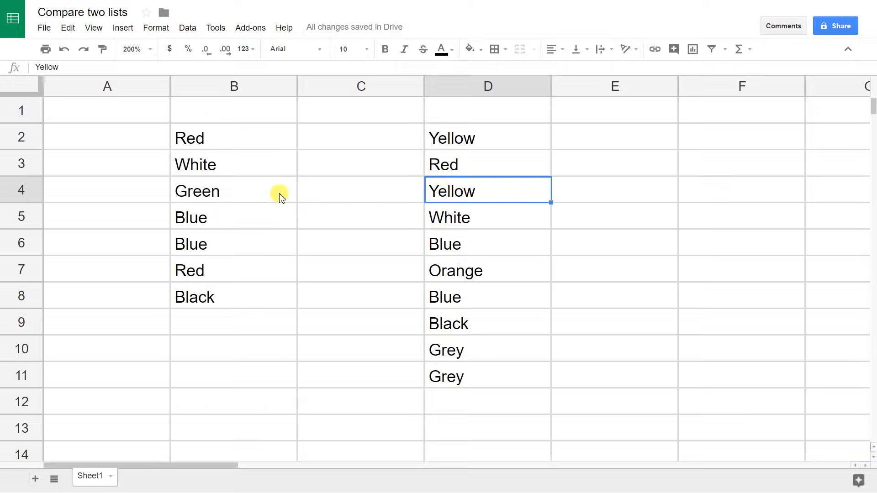
{"action": "mouse_move", "coordinate": [470, 162]}
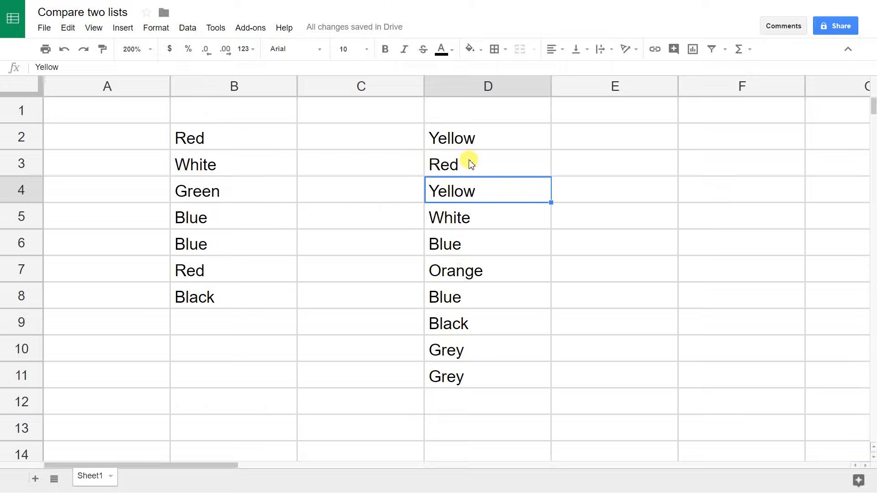
{"action": "mouse_move", "coordinate": [396, 187]}
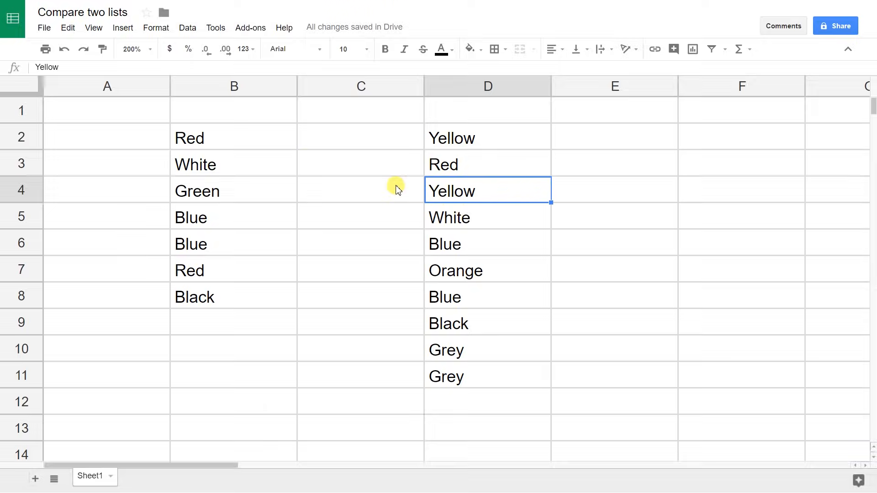
{"action": "mouse_move", "coordinate": [450, 187]}
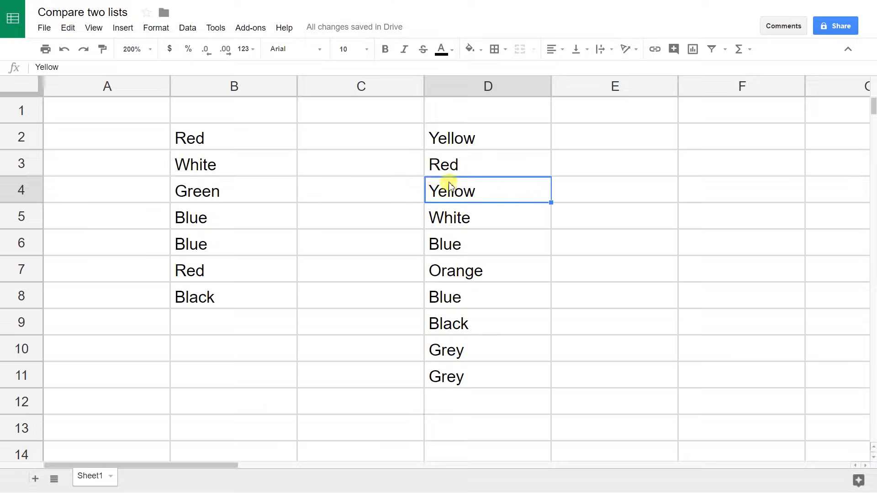
{"action": "mouse_move", "coordinate": [398, 161]}
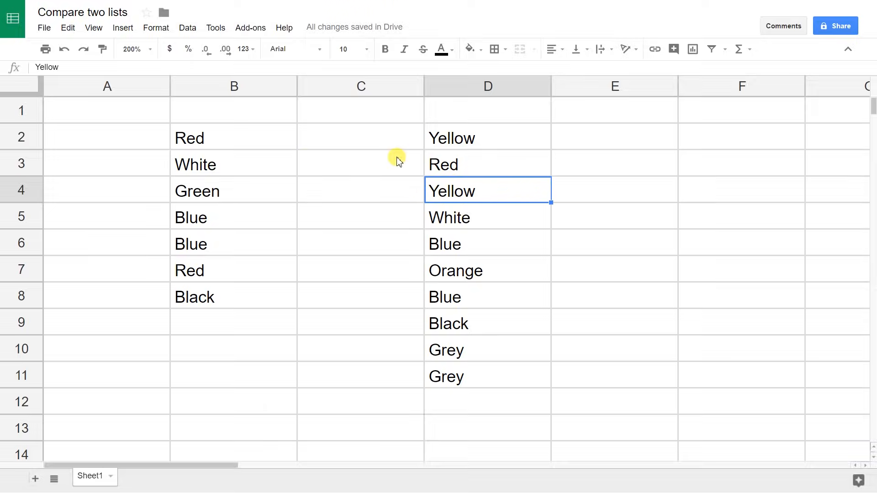
{"action": "mouse_move", "coordinate": [396, 144]}
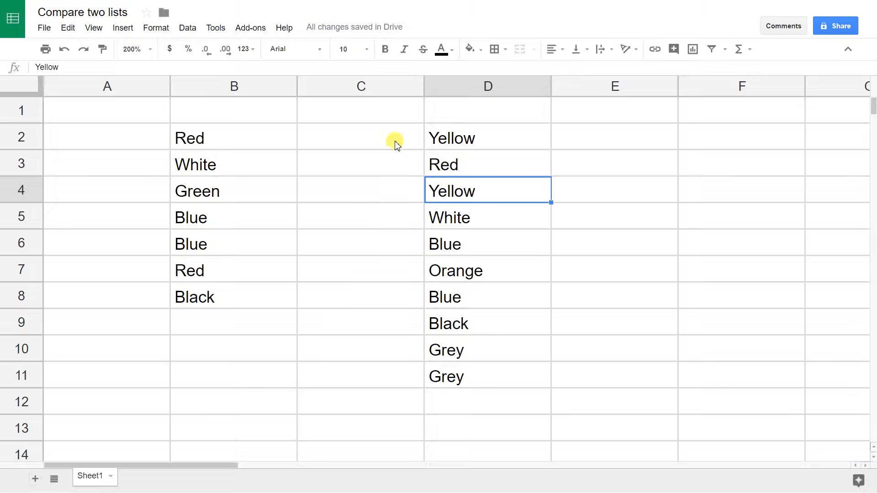
{"action": "left_click", "coordinate": [487, 137]}
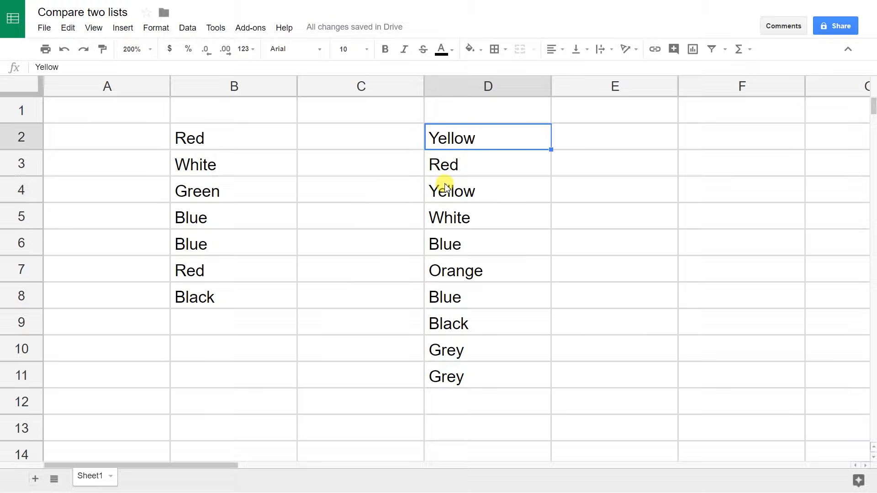
{"action": "left_click", "coordinate": [486, 191]}
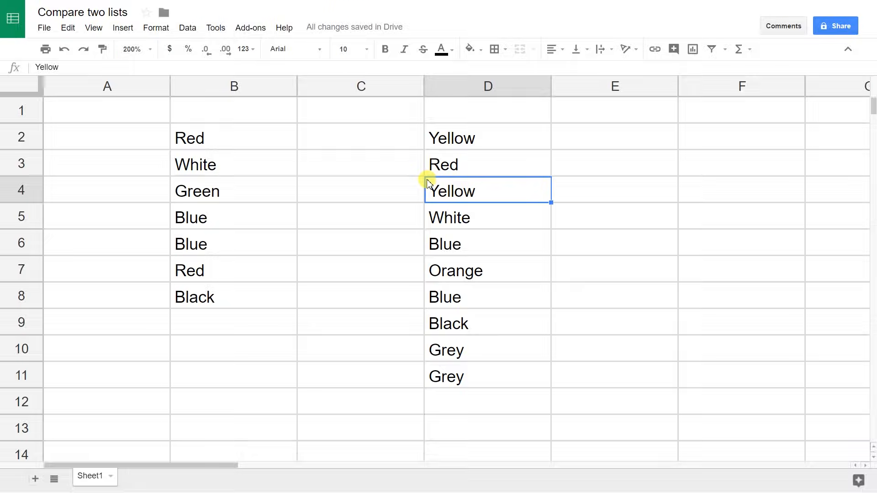
{"action": "mouse_move", "coordinate": [284, 110]}
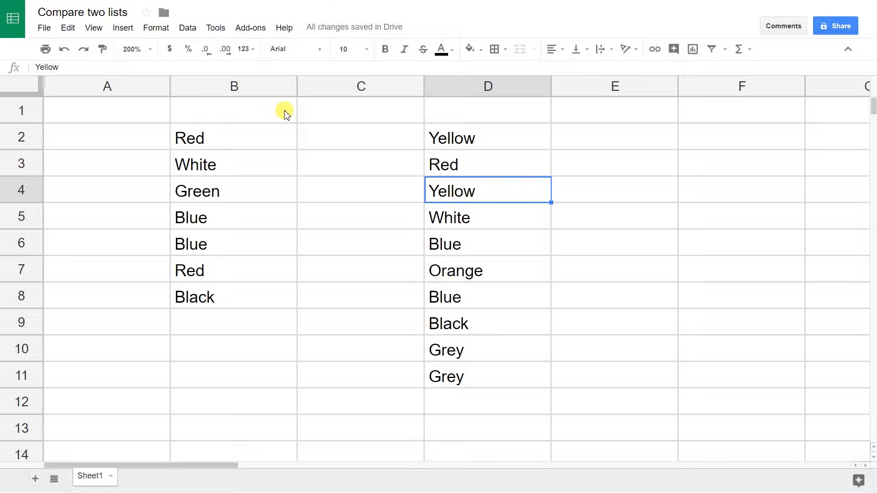
{"action": "left_click", "coordinate": [156, 27]}
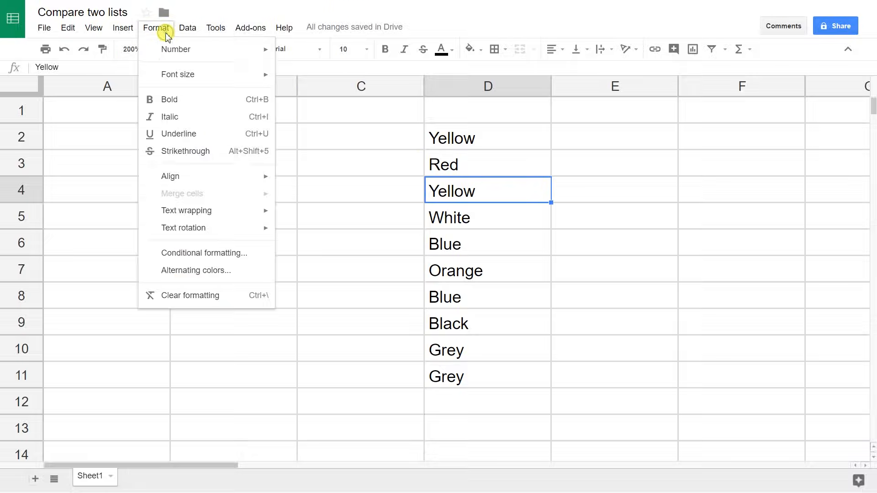
{"action": "mouse_move", "coordinate": [215, 232]}
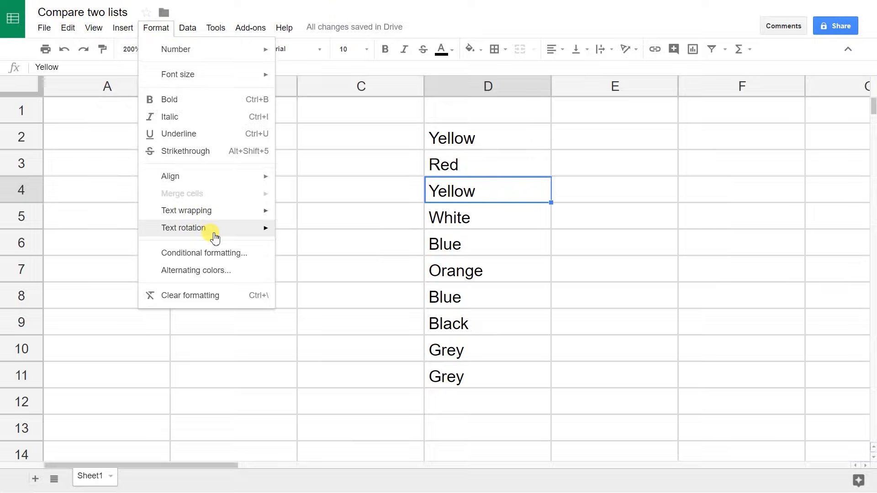
{"action": "mouse_move", "coordinate": [217, 256]}
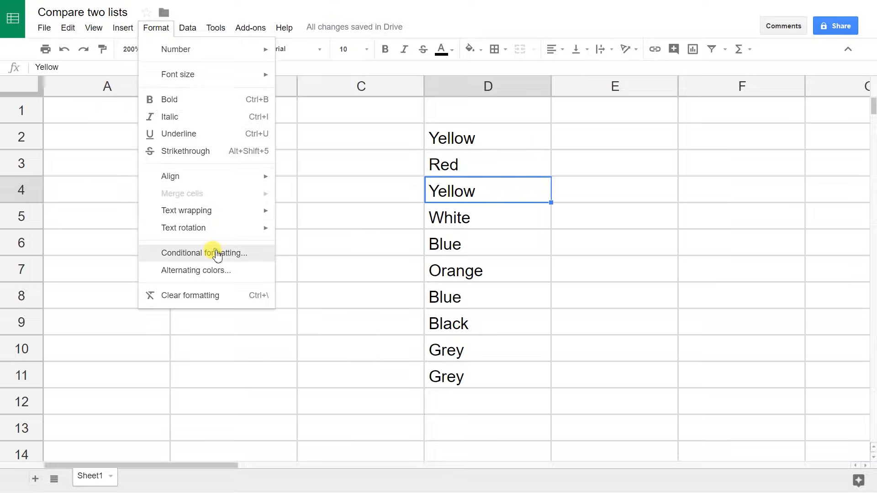
{"action": "left_click", "coordinate": [204, 253]}
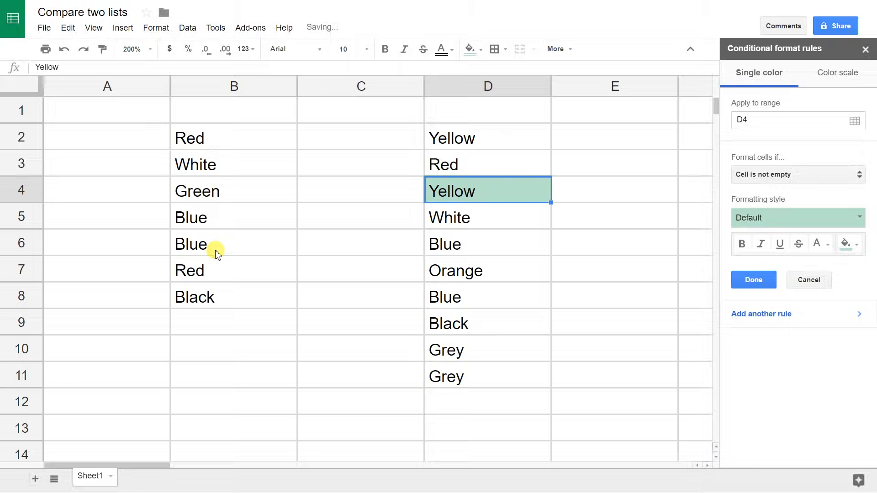
{"action": "mouse_move", "coordinate": [592, 231]}
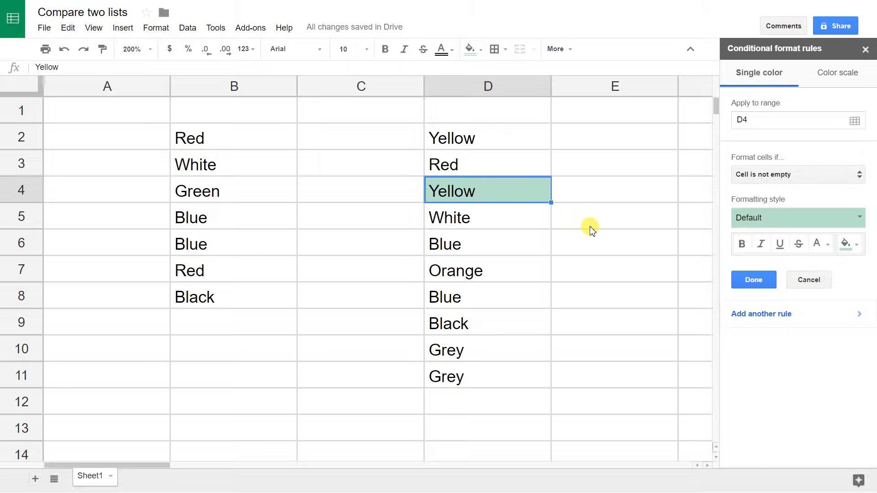
{"action": "mouse_move", "coordinate": [806, 169]}
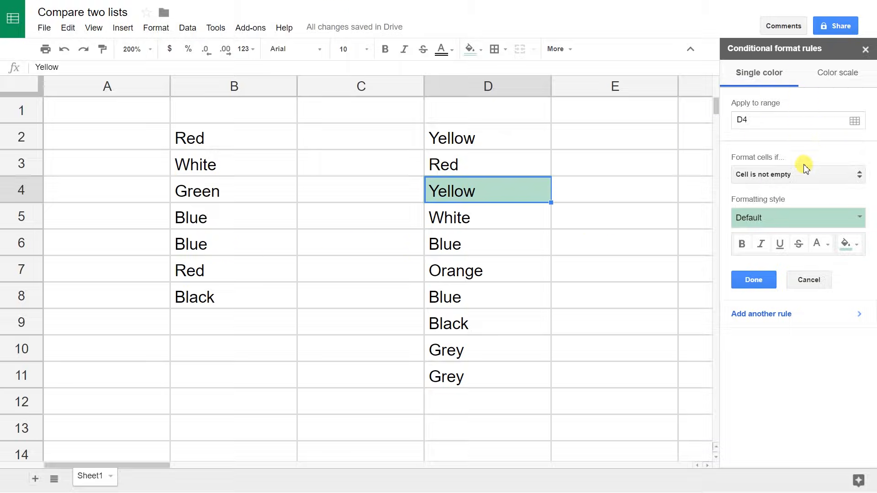
{"action": "mouse_move", "coordinate": [783, 116]}
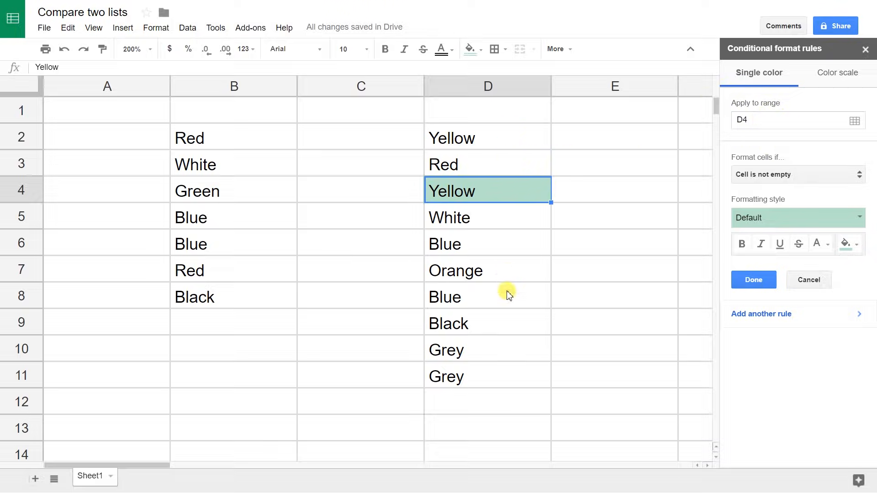
{"action": "mouse_move", "coordinate": [733, 165]}
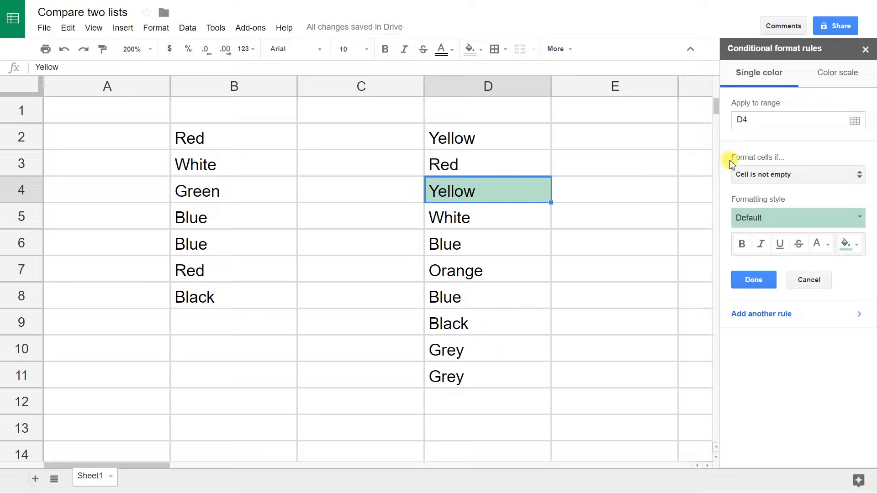
Change the rule's Apply to range from D4 to D2:D11.
{"action": "left_click", "coordinate": [783, 119]}
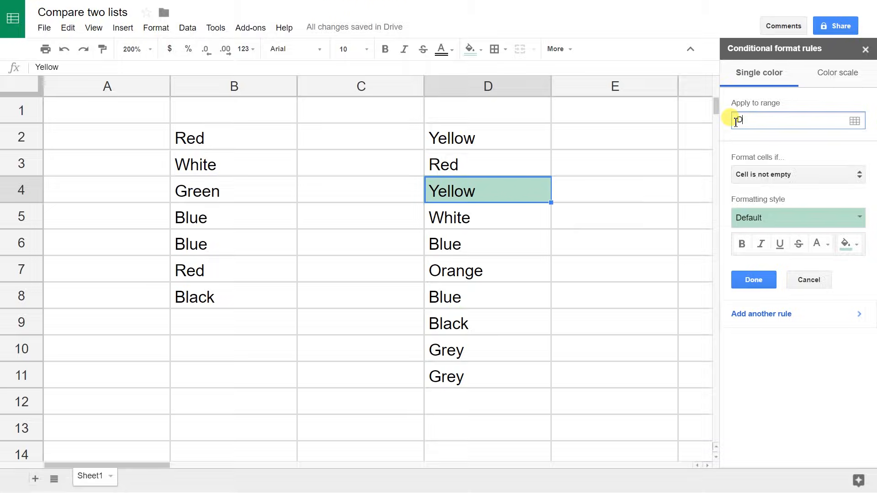
{"action": "type", "text": "2:D"}
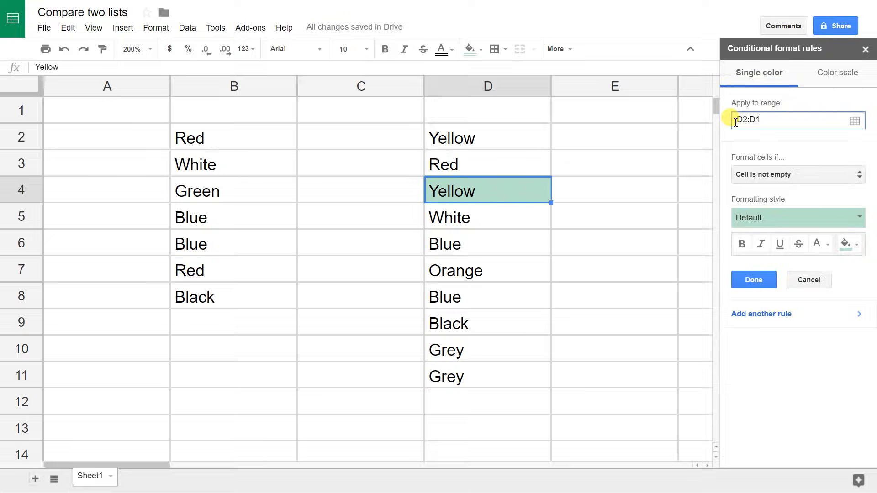
{"action": "type", "text": "1"}
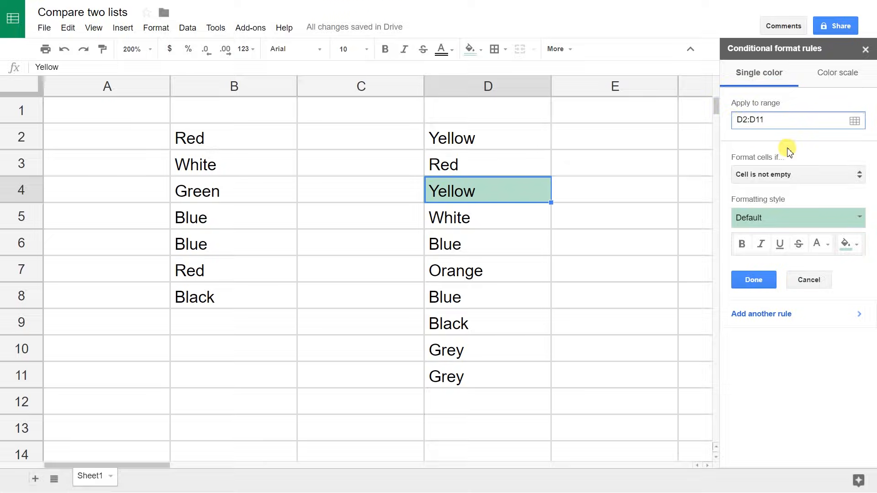
{"action": "left_click", "coordinate": [753, 280]}
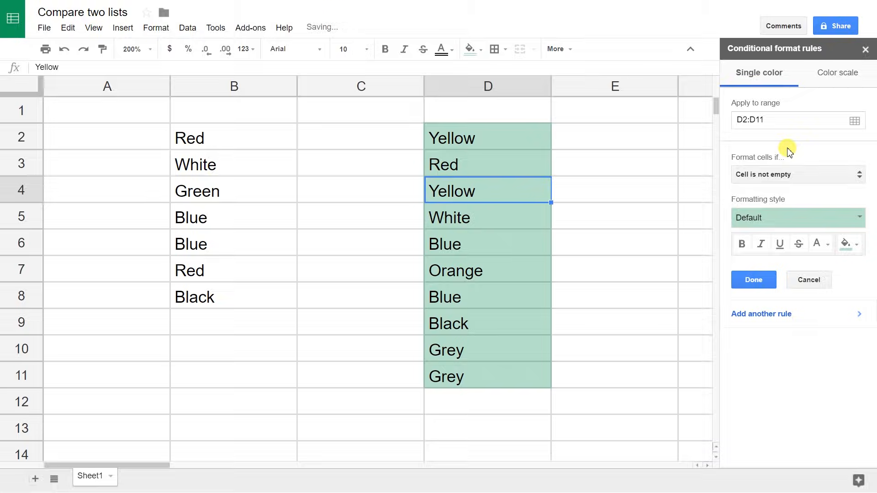
{"action": "mouse_move", "coordinate": [576, 154]}
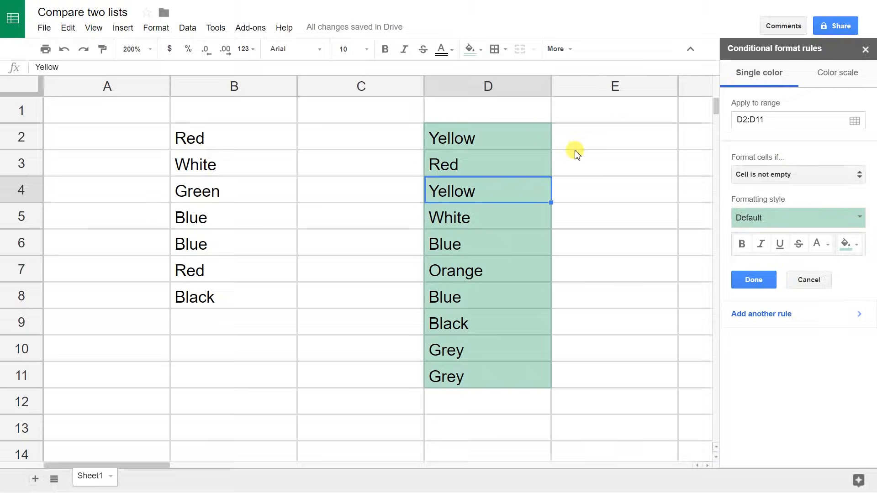
{"action": "mouse_move", "coordinate": [768, 179]}
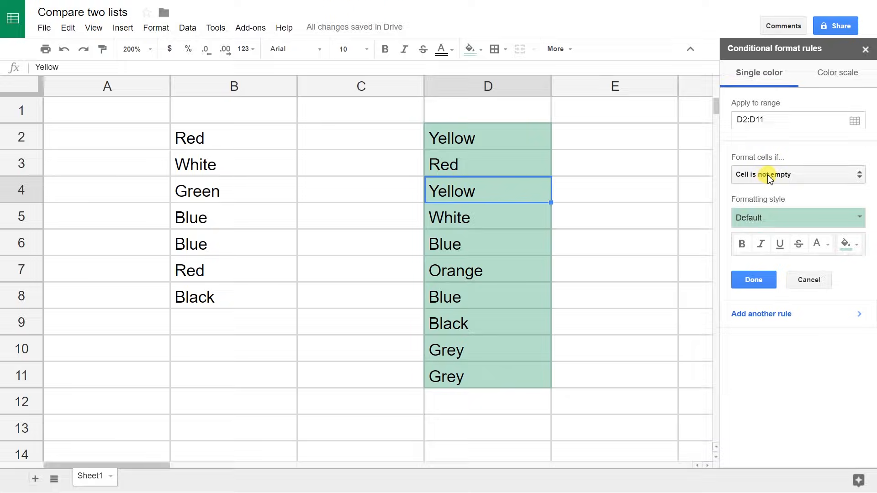
Set the rule condition to 'Custom formula is' and focus its empty formula box.
{"action": "left_click", "coordinate": [797, 174]}
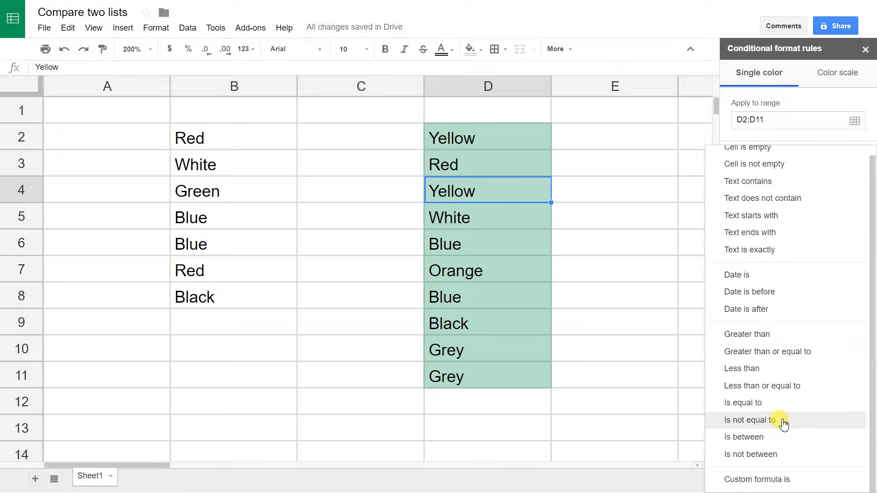
{"action": "mouse_move", "coordinate": [806, 437]}
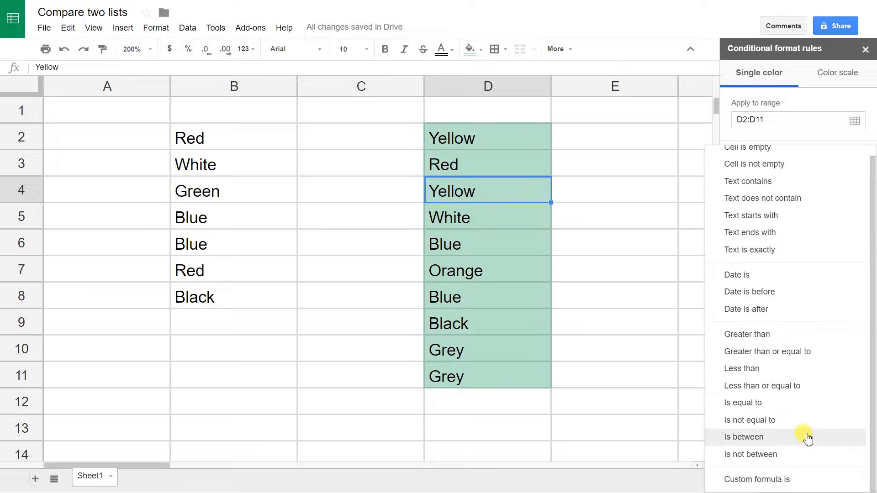
{"action": "left_click", "coordinate": [758, 479]}
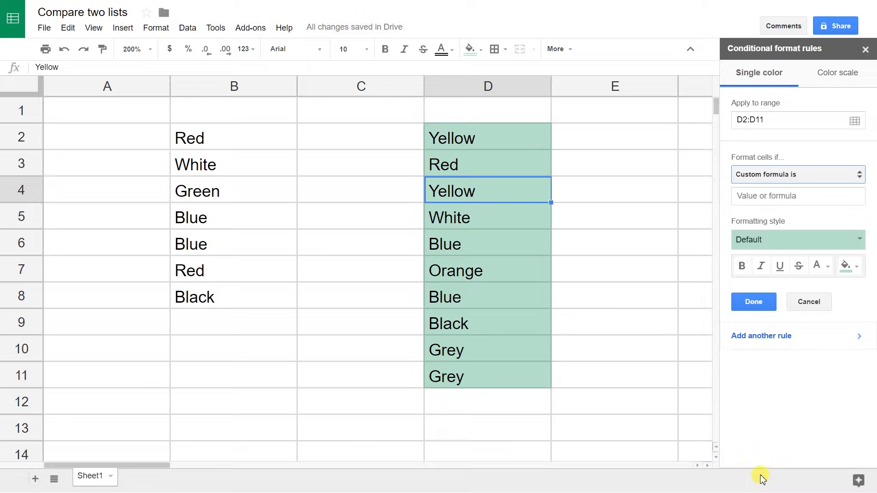
{"action": "mouse_move", "coordinate": [800, 230]}
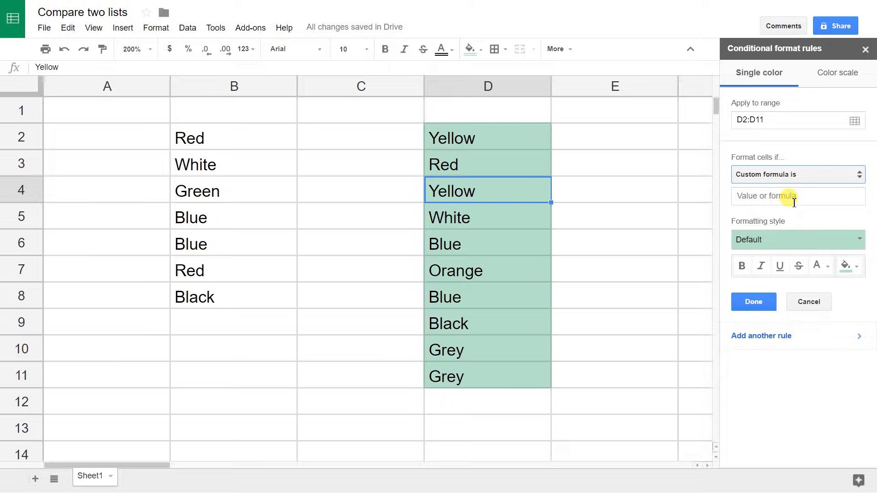
{"action": "left_click", "coordinate": [797, 197]}
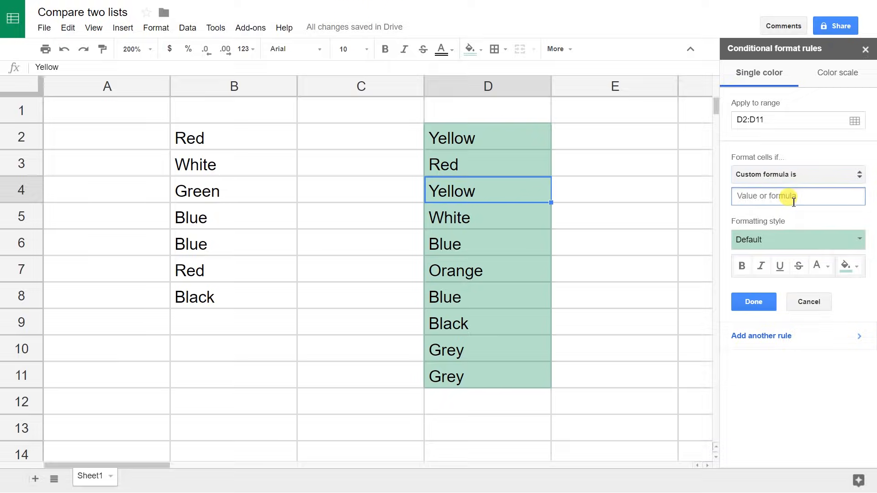
Enter an equals sign to begin the custom formula.
{"action": "type", "text": "="}
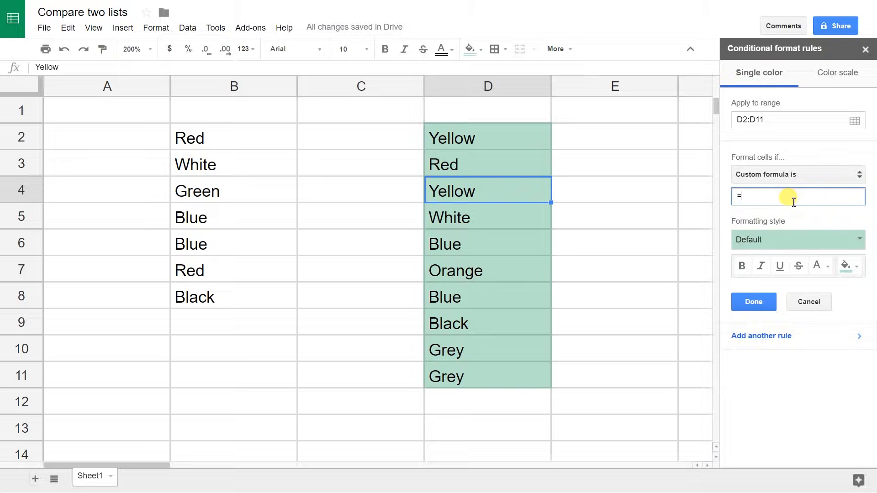
{"action": "mouse_move", "coordinate": [760, 192]}
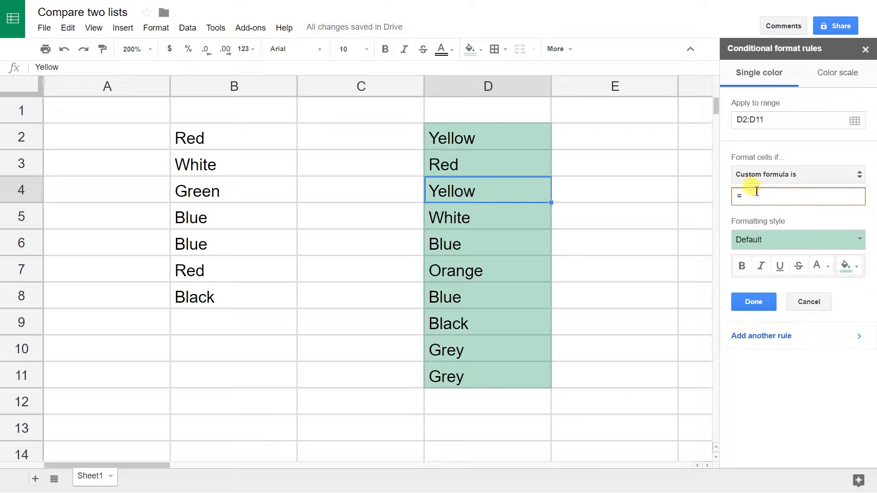
{"action": "mouse_move", "coordinate": [616, 160]}
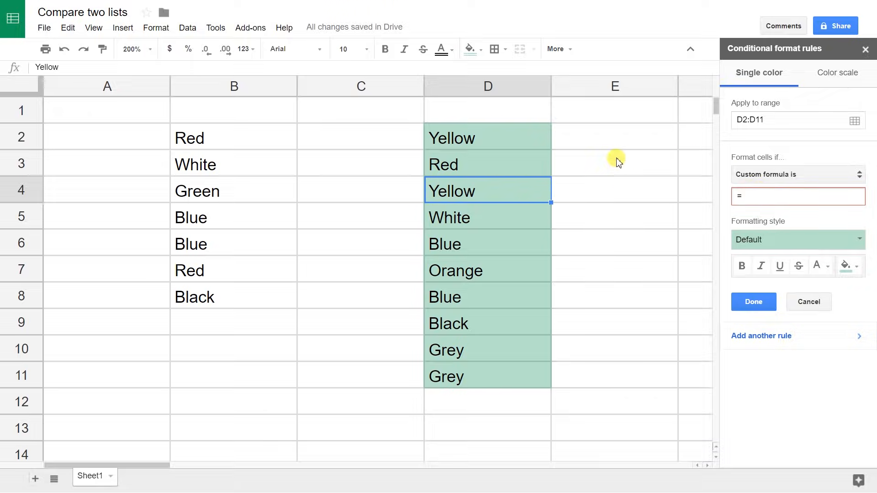
{"action": "mouse_move", "coordinate": [620, 164]}
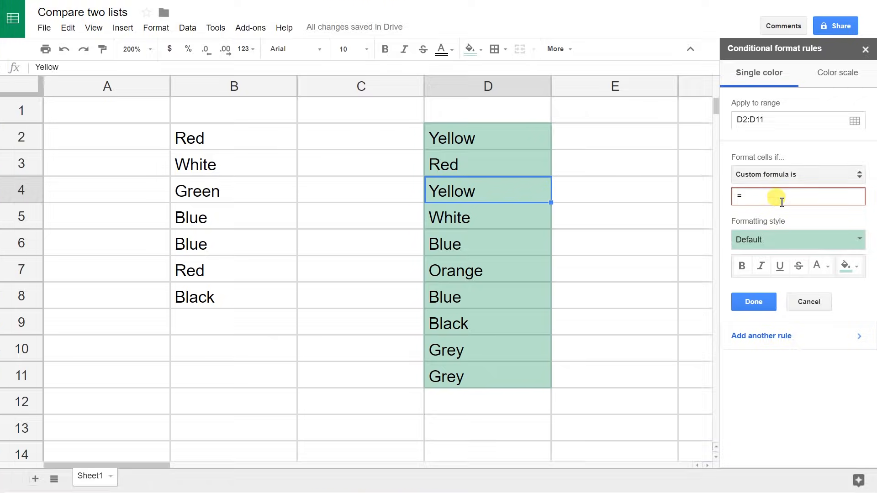
Continue the custom formula so it reads =MATCH(D2,B$2.
{"action": "type", "text": "MATCH"}
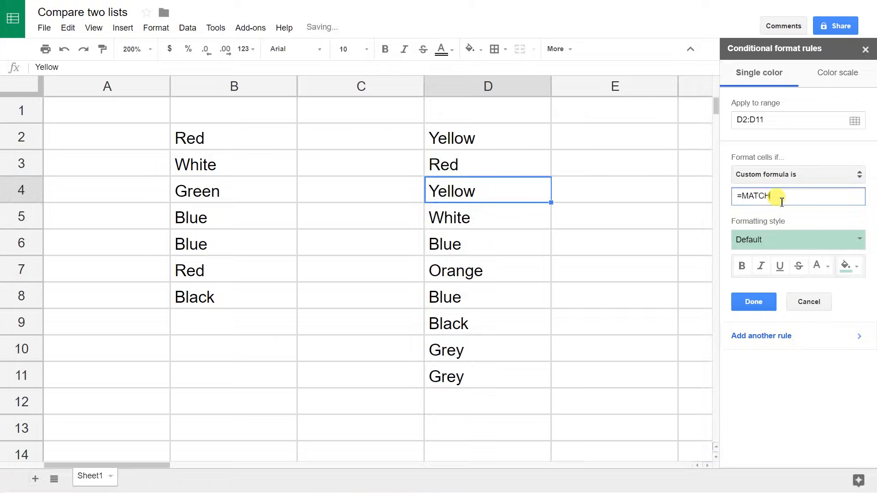
{"action": "type", "text": "("}
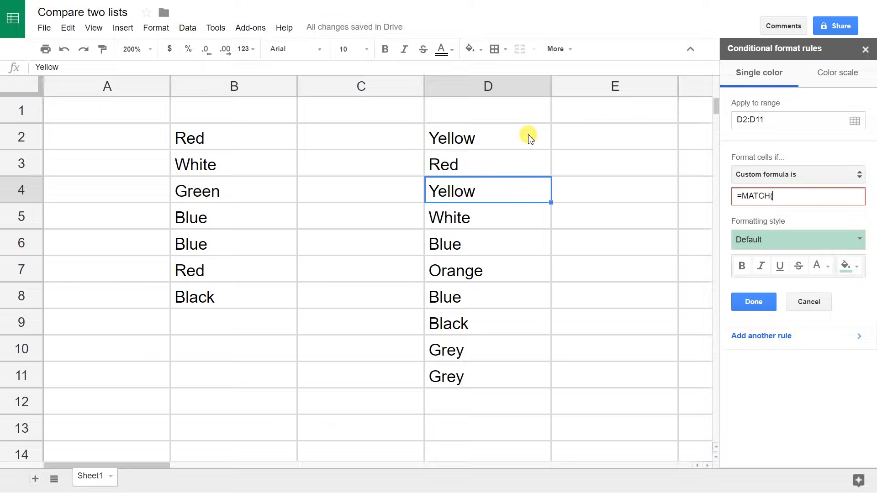
{"action": "type", "text": "D"}
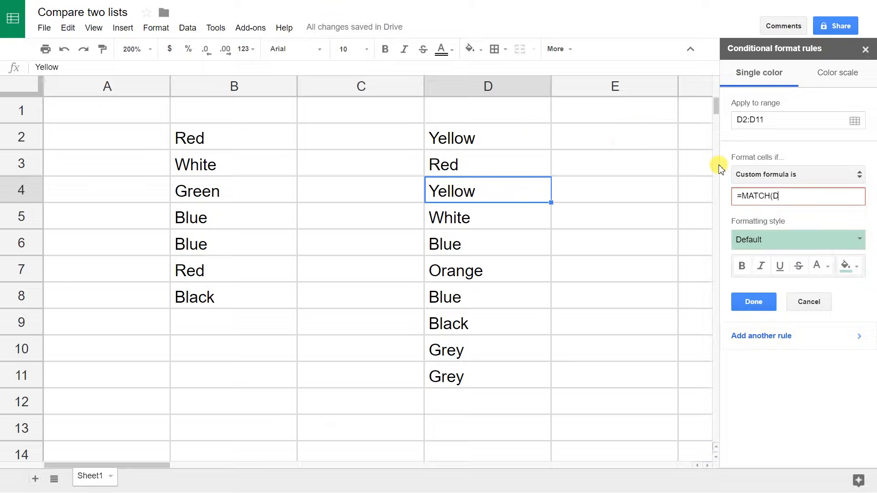
{"action": "type", "text": "2"}
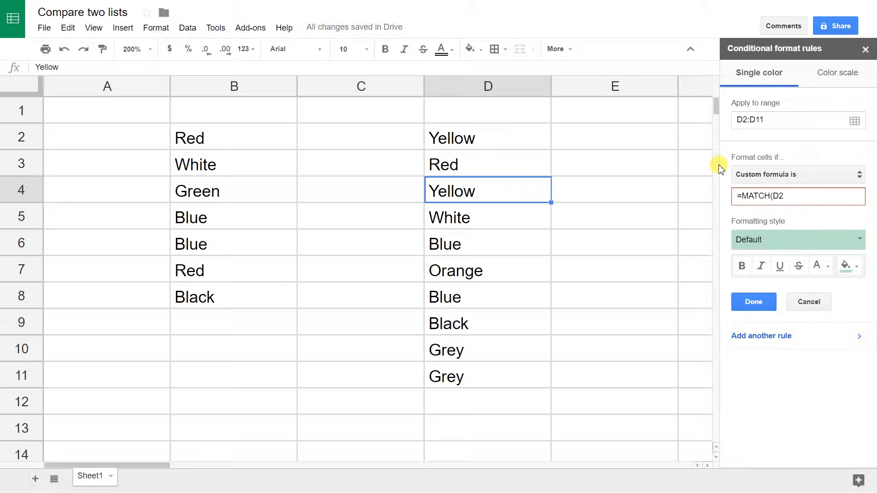
{"action": "left_click", "coordinate": [797, 196]}
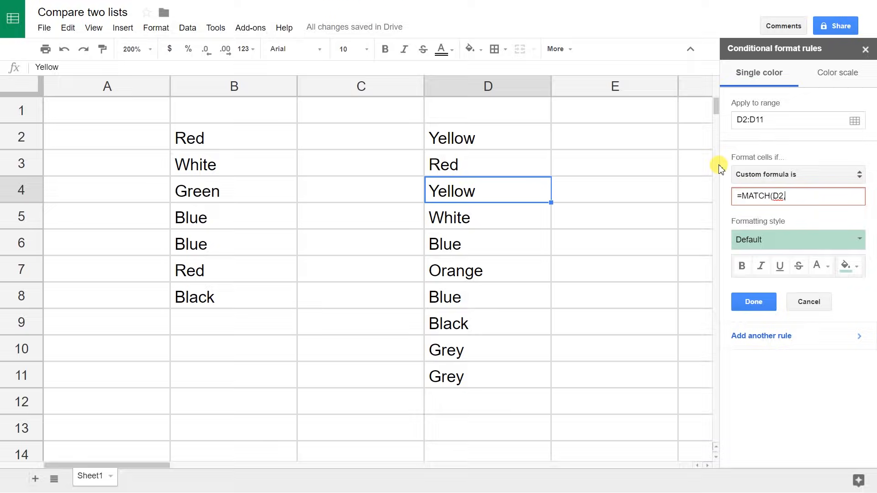
{"action": "type", "text": ","}
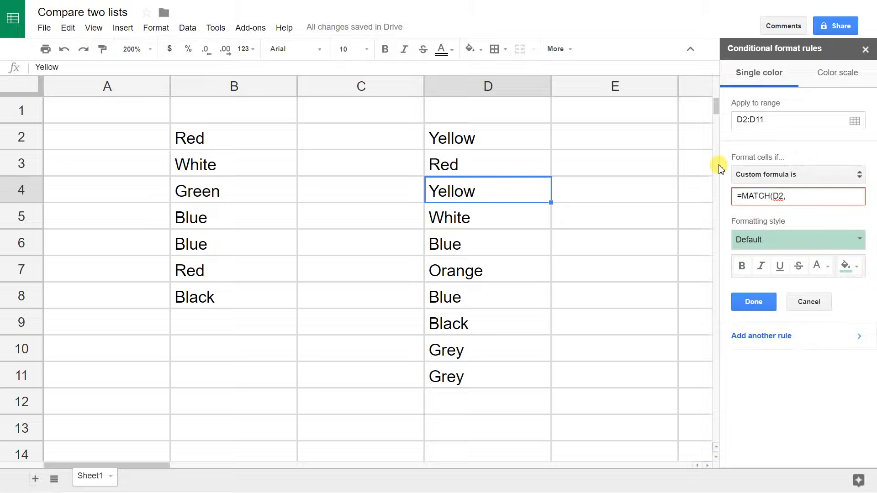
{"action": "type", "text": "B"}
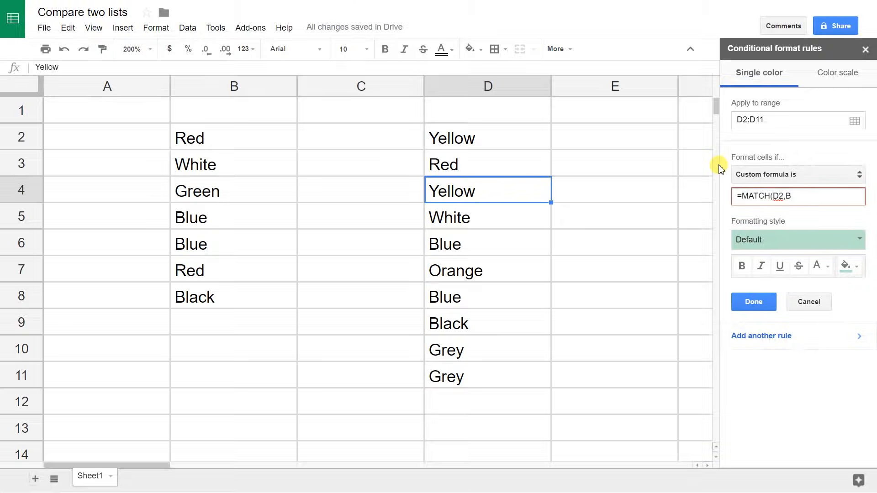
{"action": "type", "text": "$2"}
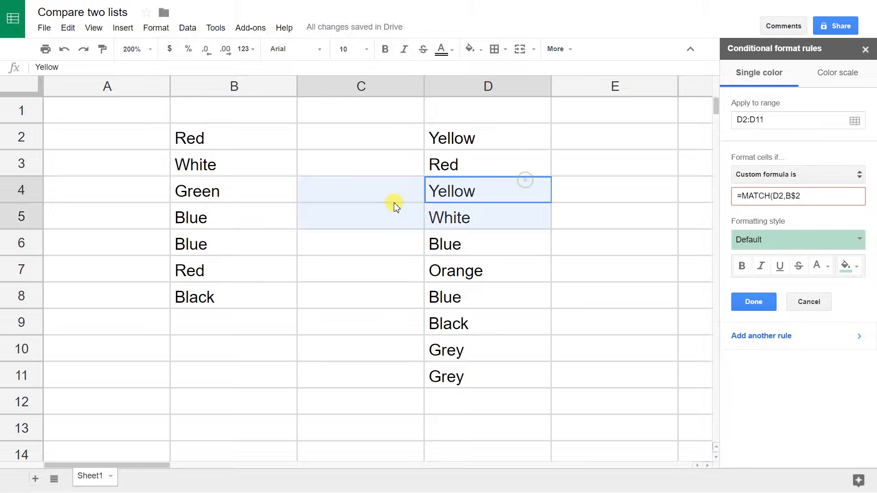
Complete the formula as =MATCH(D2,B$2:B$8,0), highlighting Red, White, Blue and Black.
{"action": "left_click", "coordinate": [801, 197]}
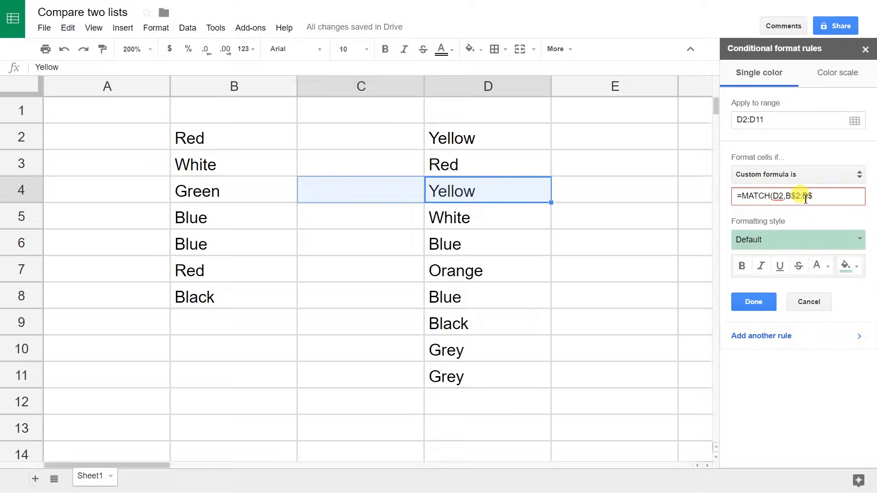
{"action": "type", "text": "8"}
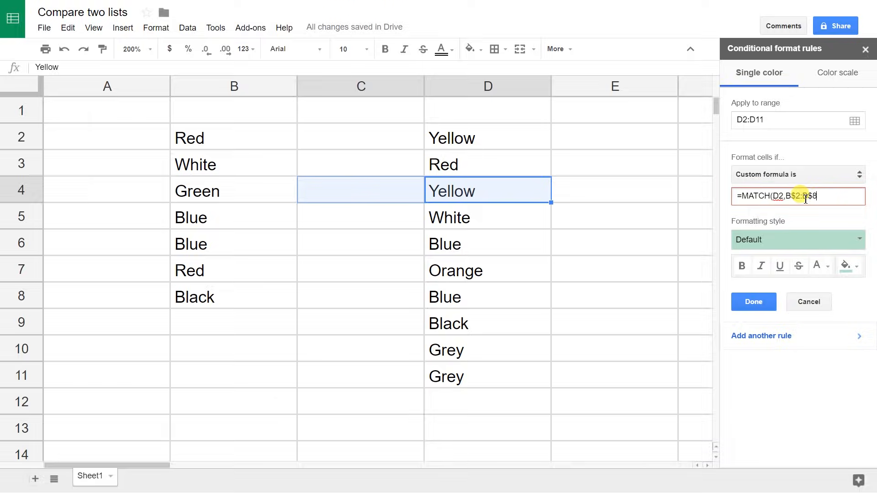
{"action": "type", "text": ",0)"}
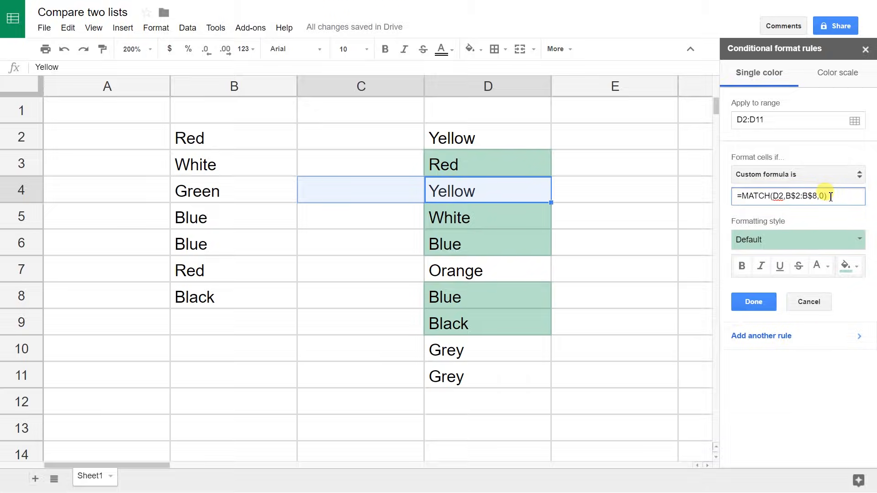
{"action": "mouse_move", "coordinate": [678, 199]}
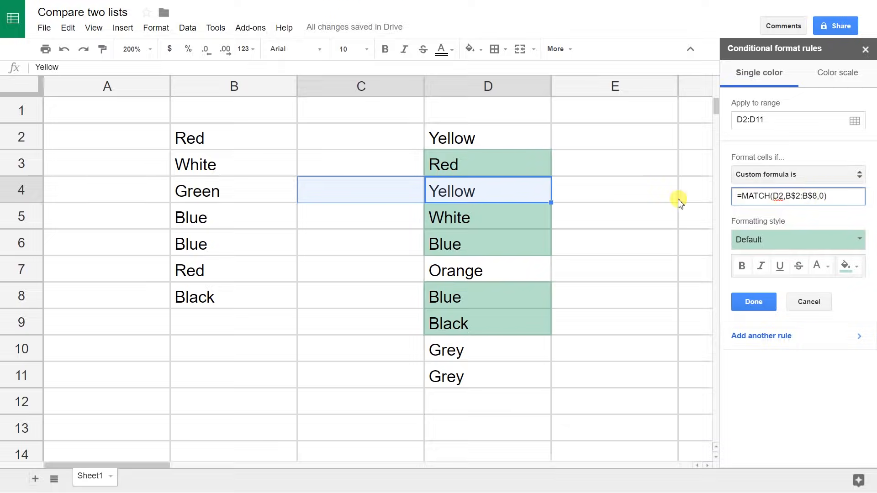
{"action": "mouse_move", "coordinate": [500, 169]}
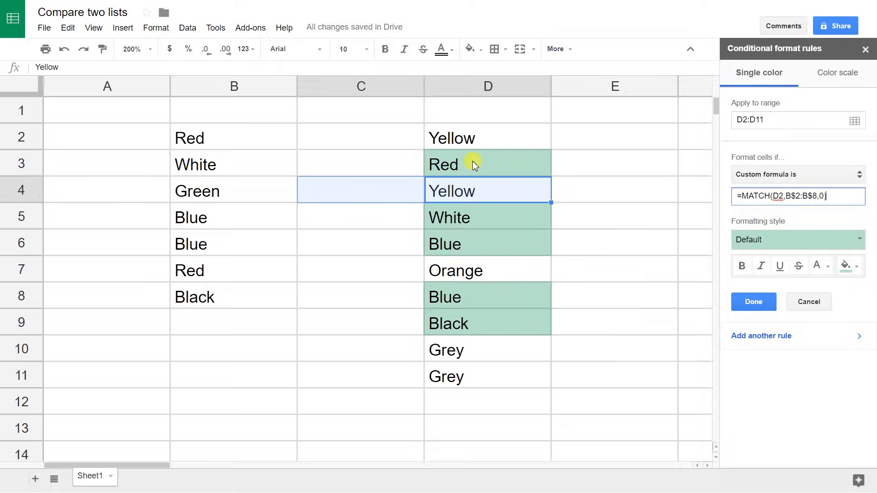
{"action": "mouse_move", "coordinate": [383, 171]}
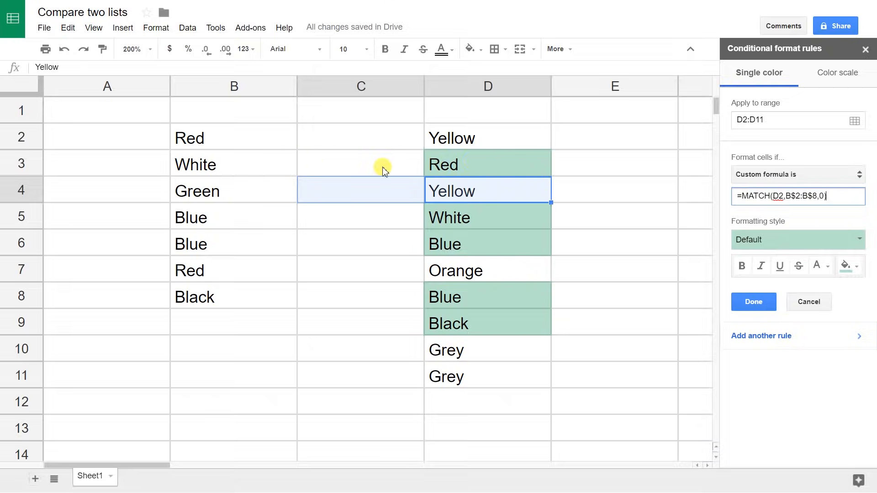
{"action": "mouse_move", "coordinate": [281, 169]}
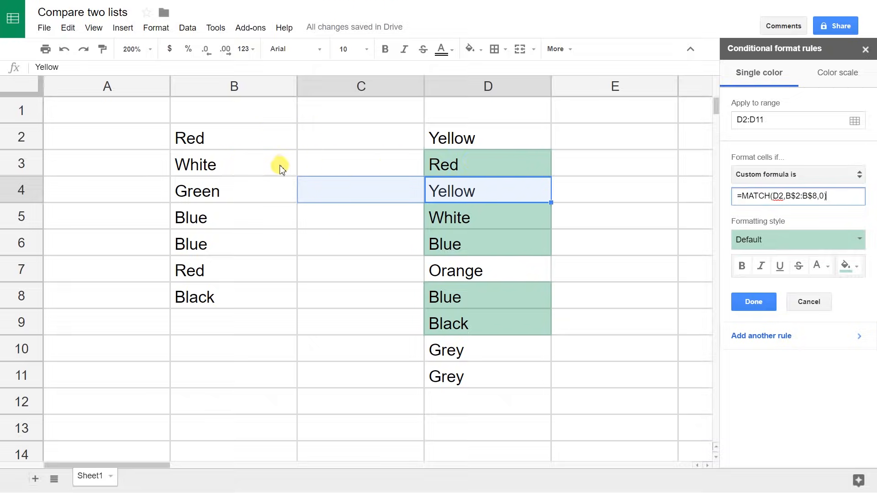
{"action": "mouse_move", "coordinate": [469, 255]}
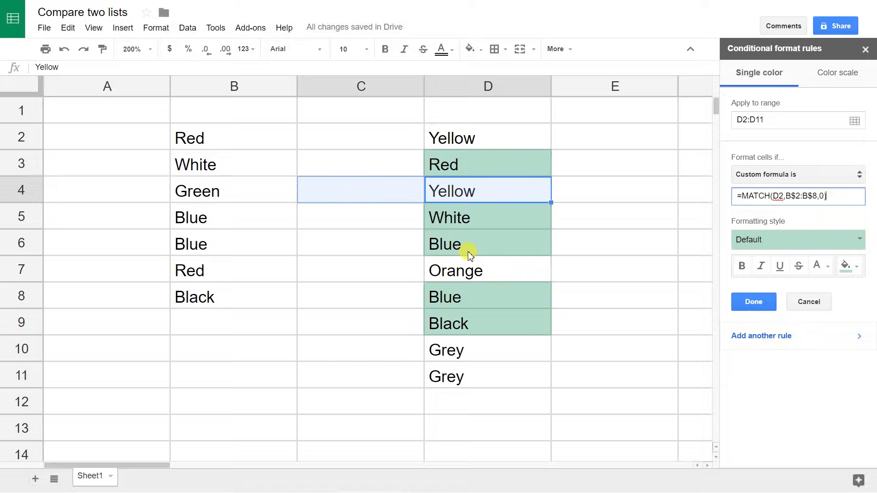
Leave the rule editor so the MATCH rule is saved.
{"action": "left_click", "coordinate": [753, 302]}
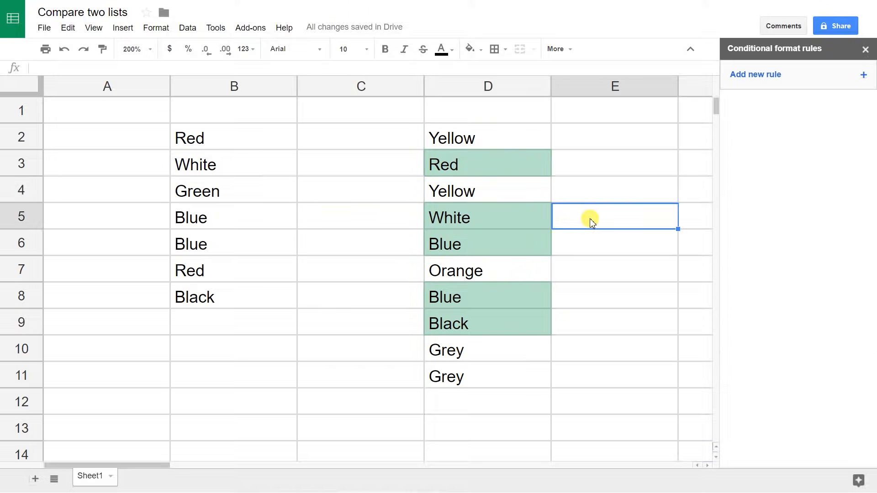
{"action": "mouse_move", "coordinate": [406, 193]}
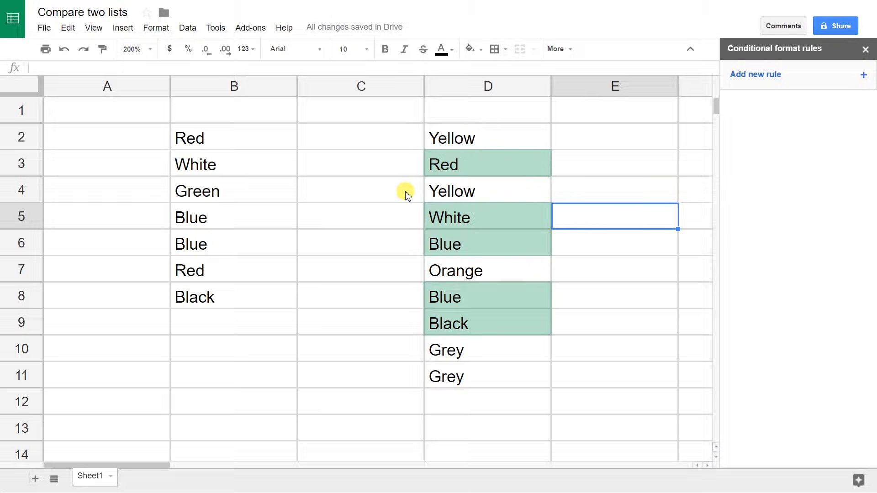
Select D2 to bring up its MATCH formatting rule for editing.
{"action": "left_click", "coordinate": [487, 137]}
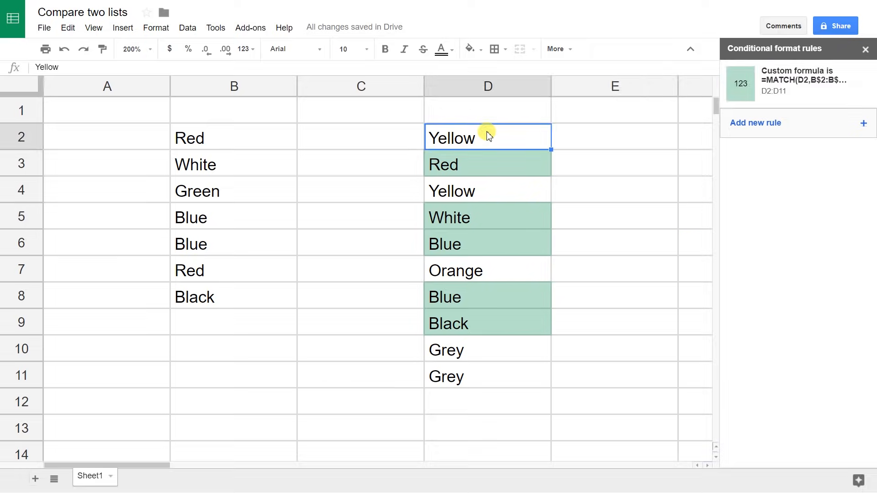
{"action": "mouse_move", "coordinate": [478, 177]}
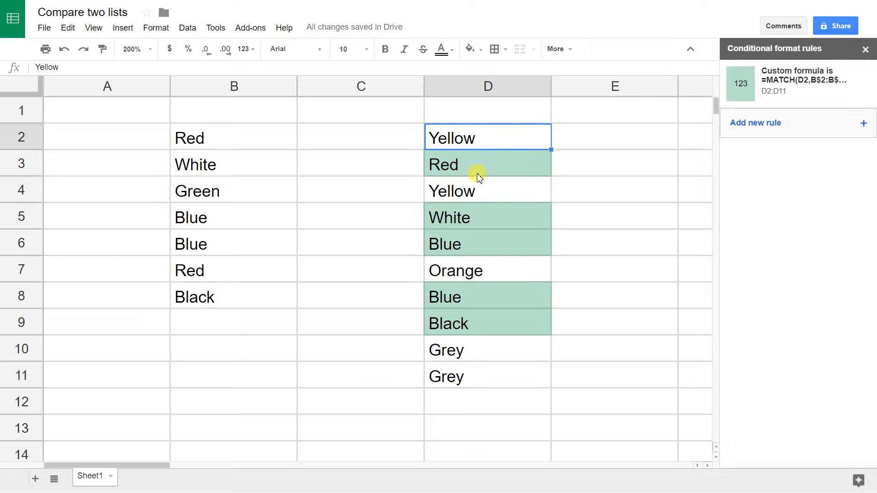
{"action": "mouse_move", "coordinate": [436, 172]}
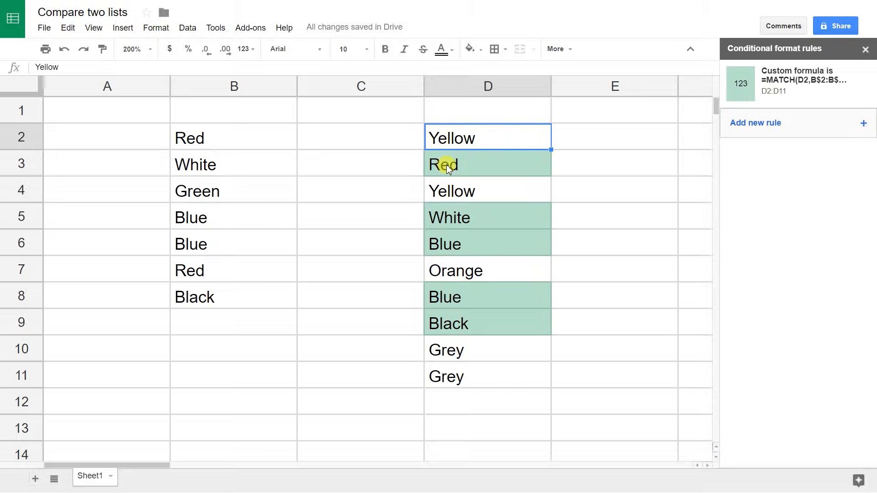
{"action": "mouse_move", "coordinate": [716, 106]}
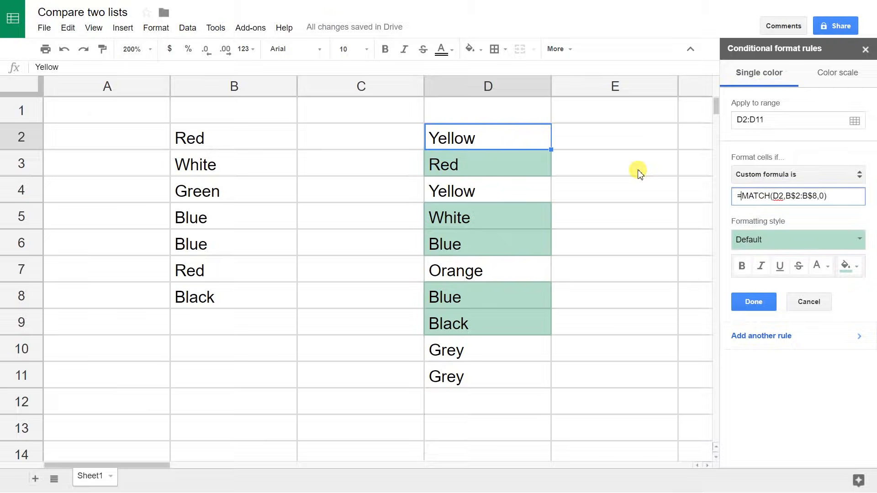
Wrap the formula in ISNA so it reads =ISNA(MATCH(D2,B$2:B$8,0)).
{"action": "type", "text": "ISNA("}
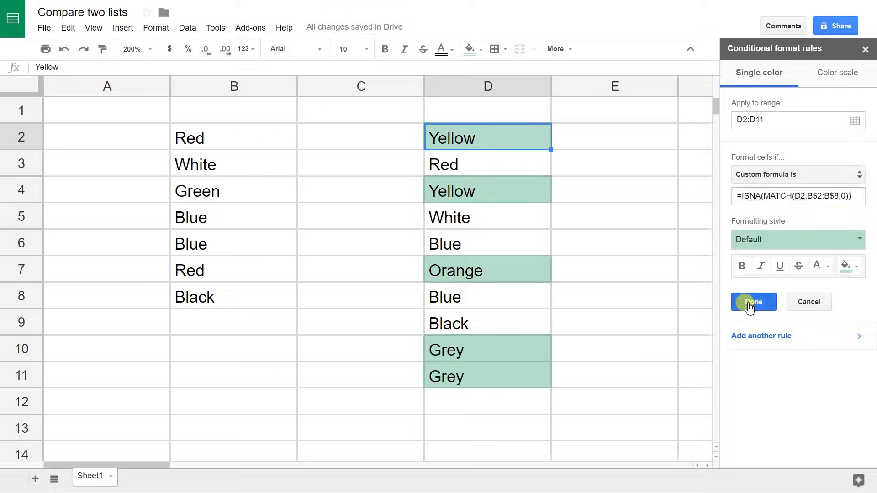
Confirm the ISNA rule with Done, keeping Yellow, Orange and Grey highlighted.
{"action": "left_click", "coordinate": [753, 302]}
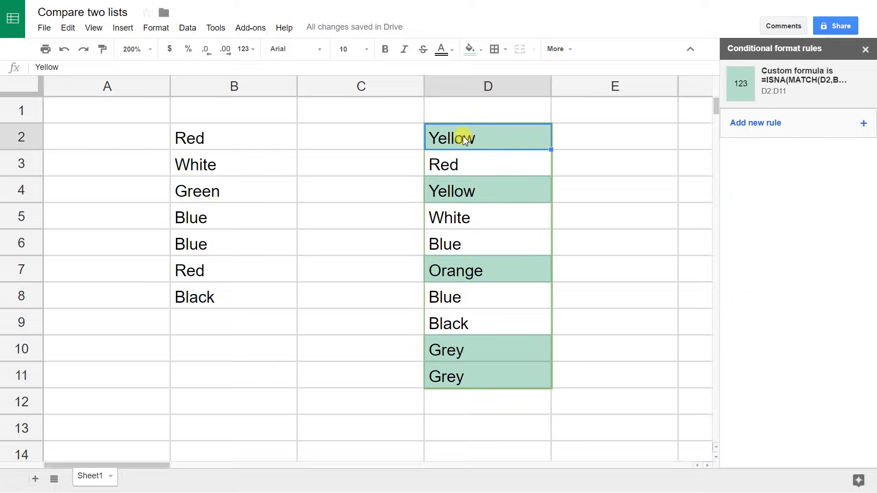
{"action": "mouse_move", "coordinate": [511, 205]}
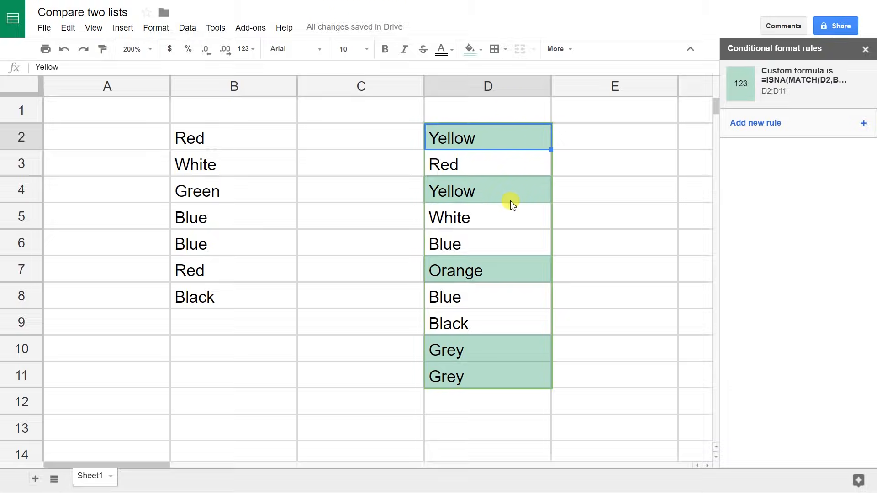